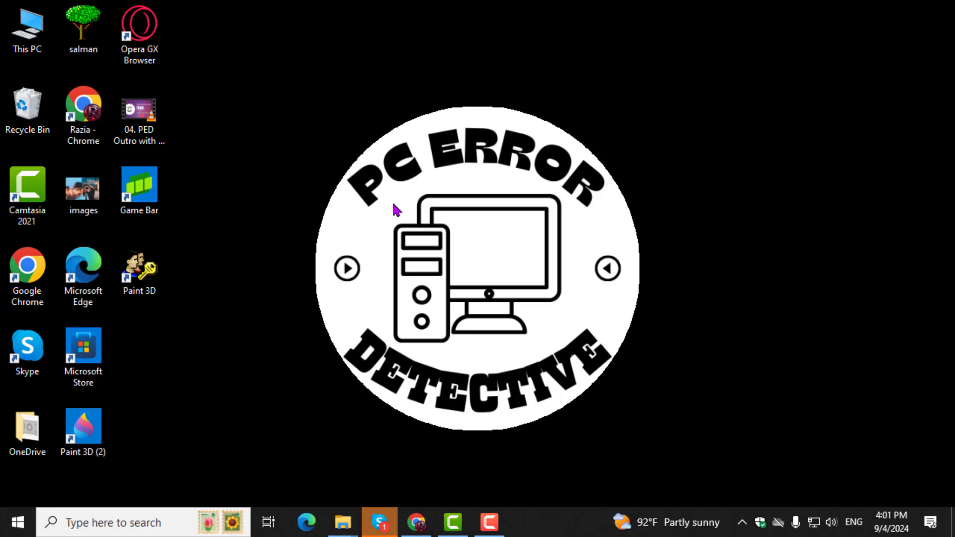
pyautogui.moveTo(182, 420)
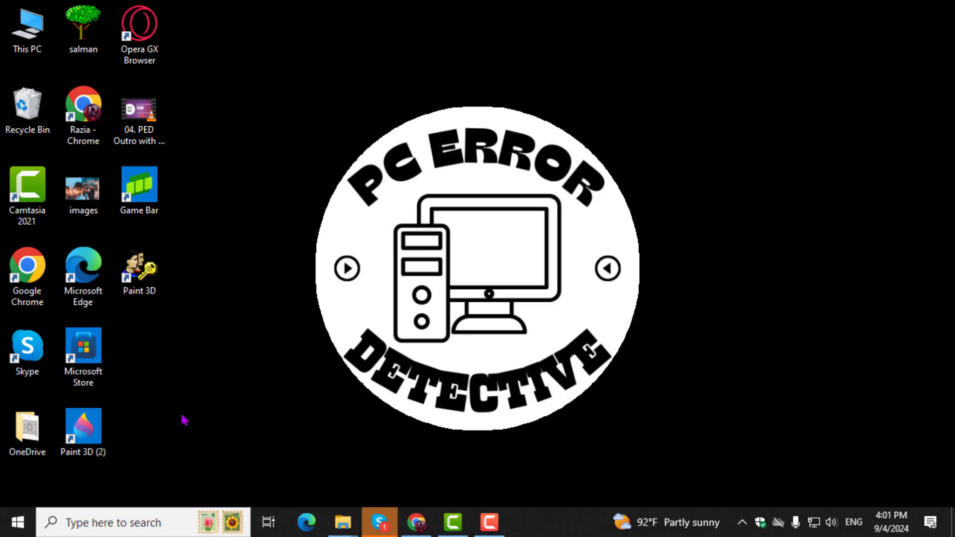
pyautogui.moveTo(88, 519)
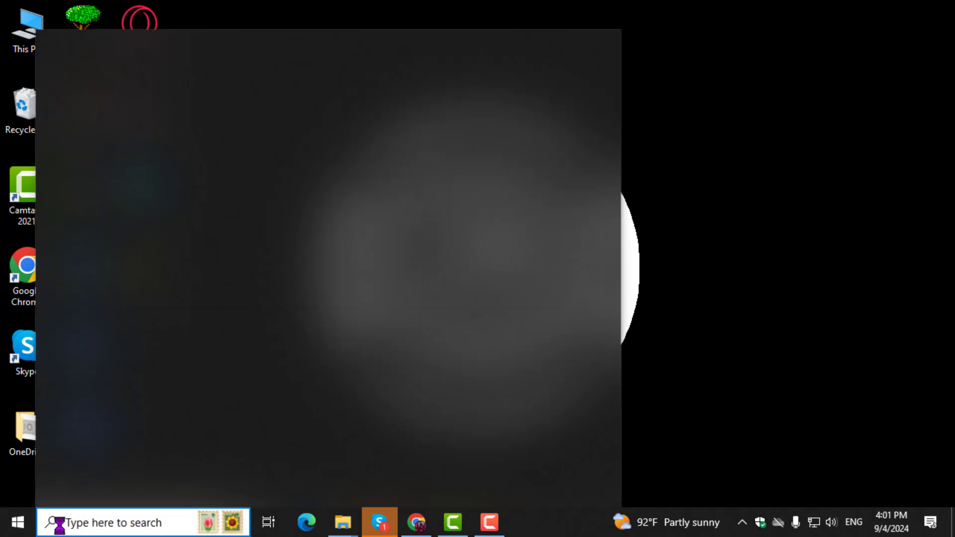
# Search Windows for 'mi' and launch Microsoft Store from the best match
pyautogui.click(119, 522)
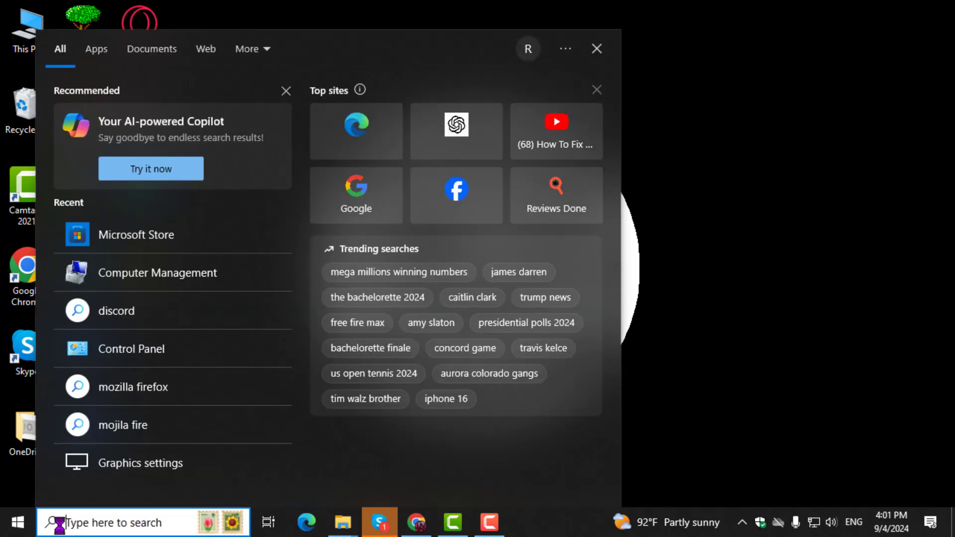
pyautogui.write('mic')
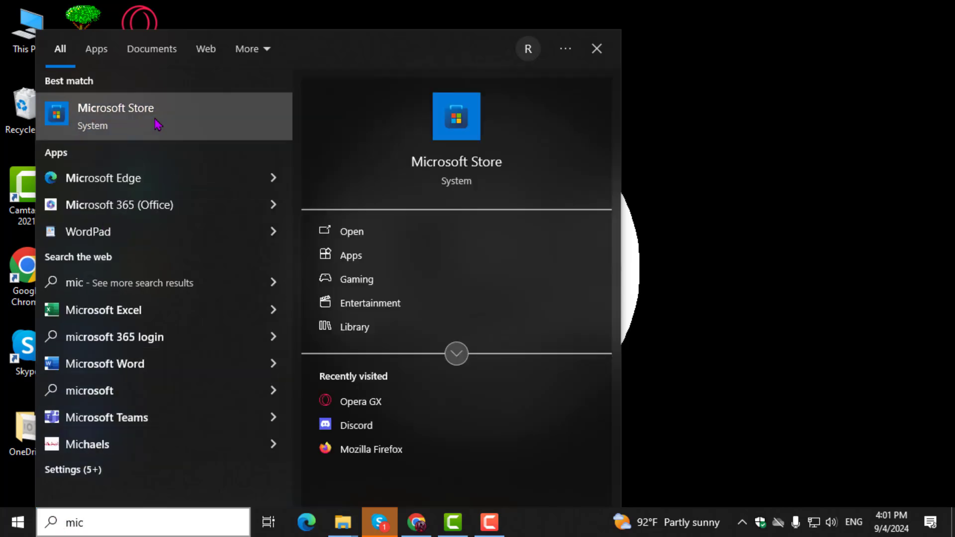
pyautogui.click(115, 115)
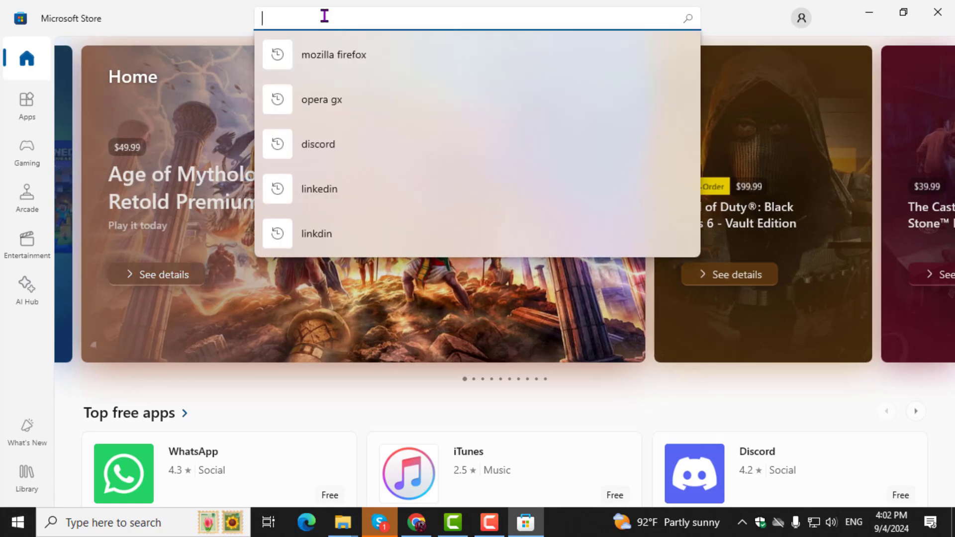
# Search the Store for 'mozilla firefox browser' using the suggestion after typing 'mo'
pyautogui.write('moz')
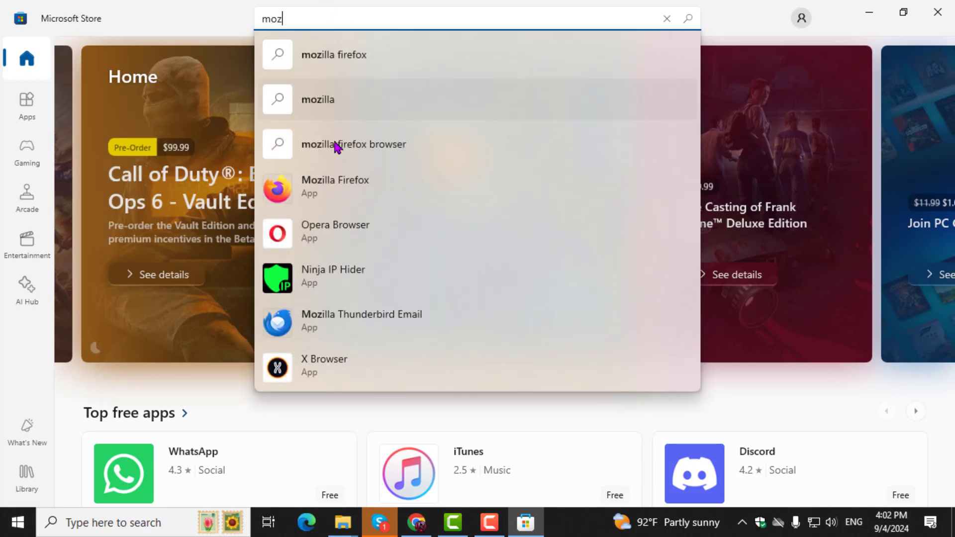
pyautogui.click(354, 145)
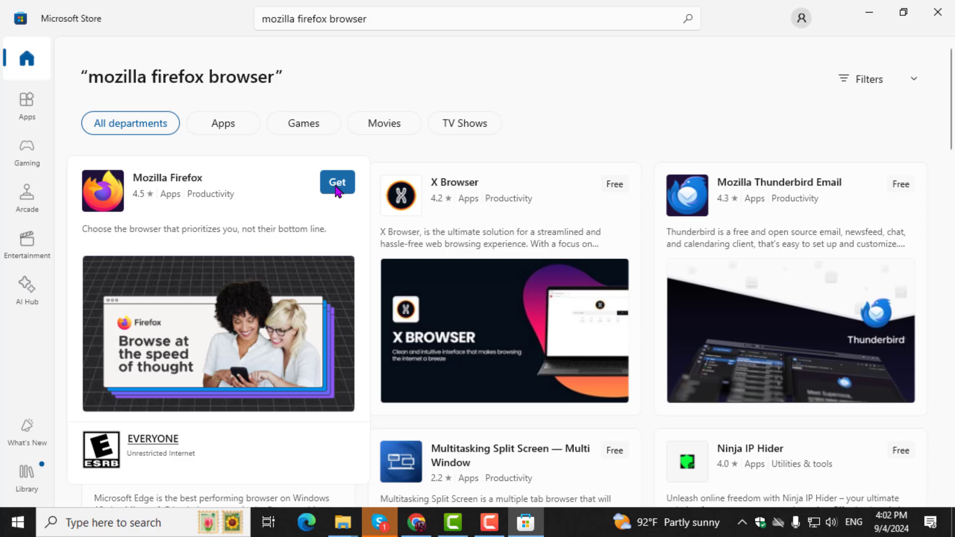
# Install and open Firefox, decline default browser, close the Store, and check Start's Recently added
pyautogui.click(337, 182)
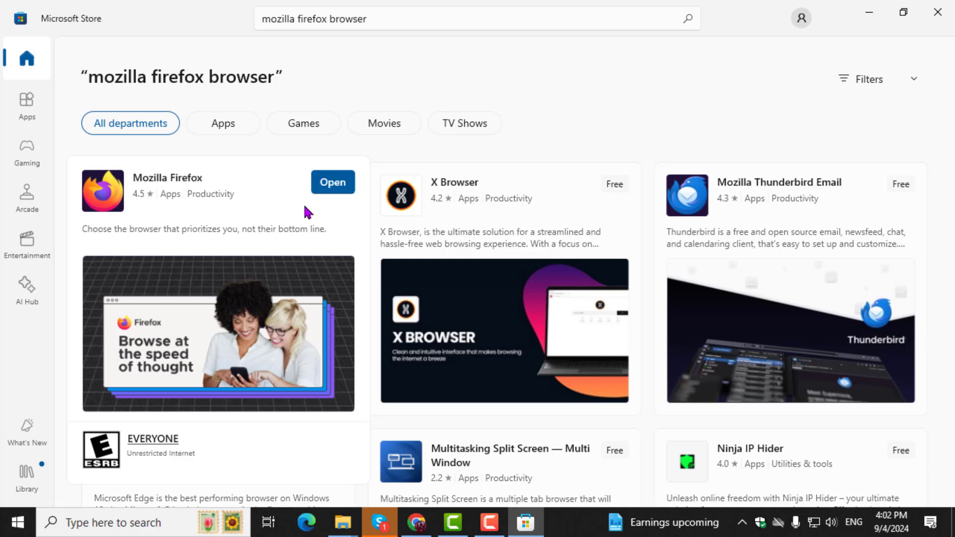
pyautogui.moveTo(337, 191)
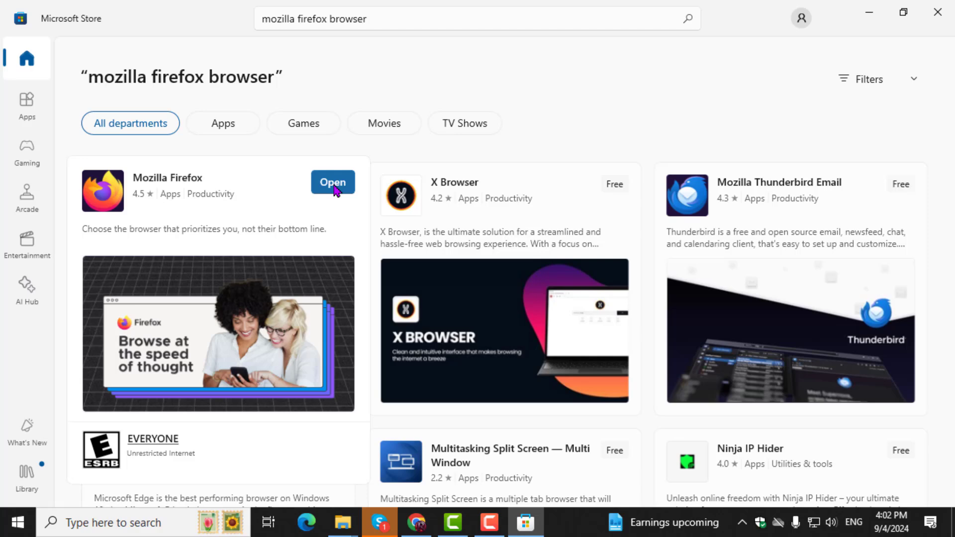
pyautogui.click(332, 182)
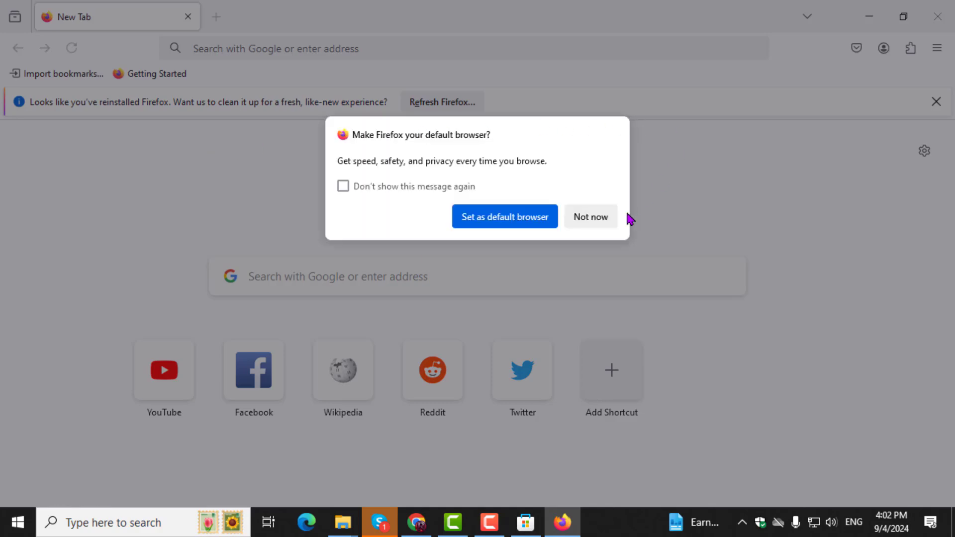
pyautogui.click(591, 217)
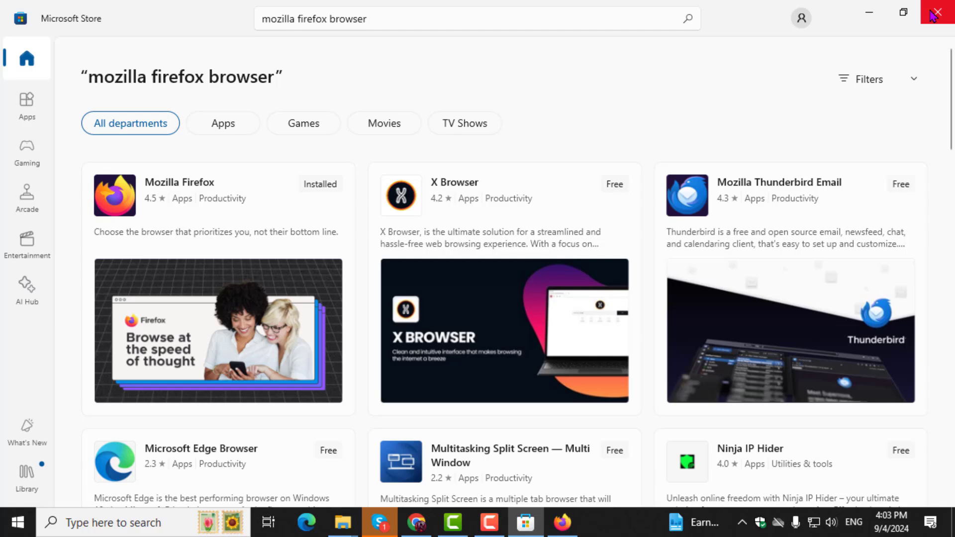
pyautogui.click(937, 12)
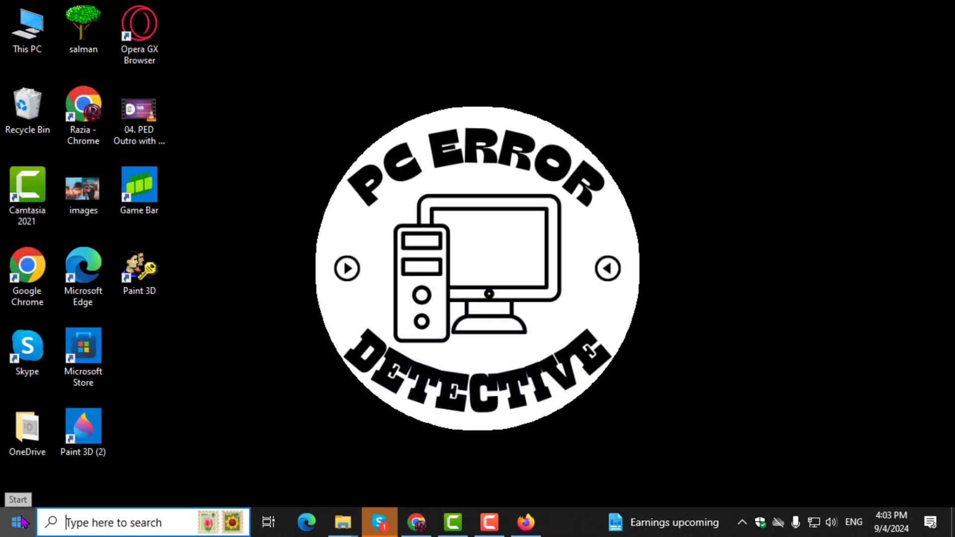
pyautogui.click(20, 520)
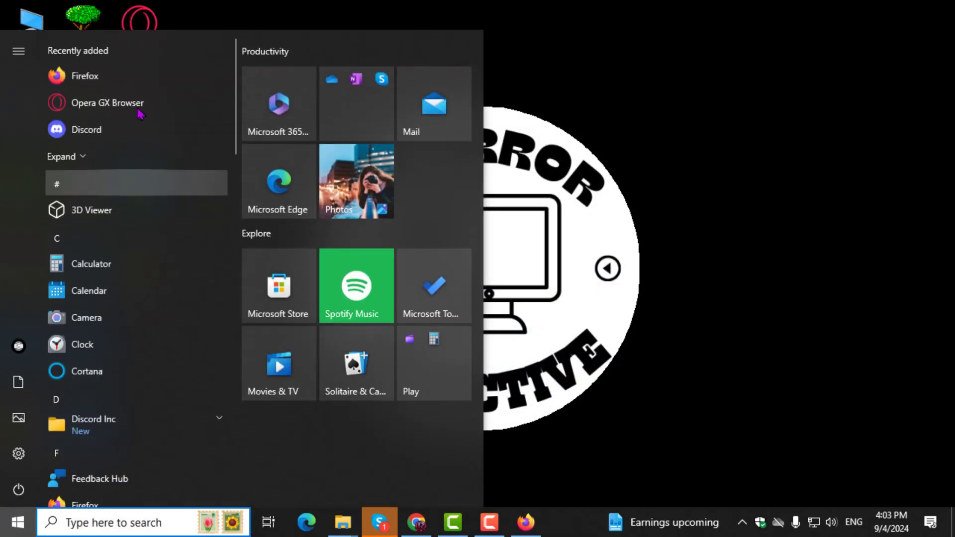